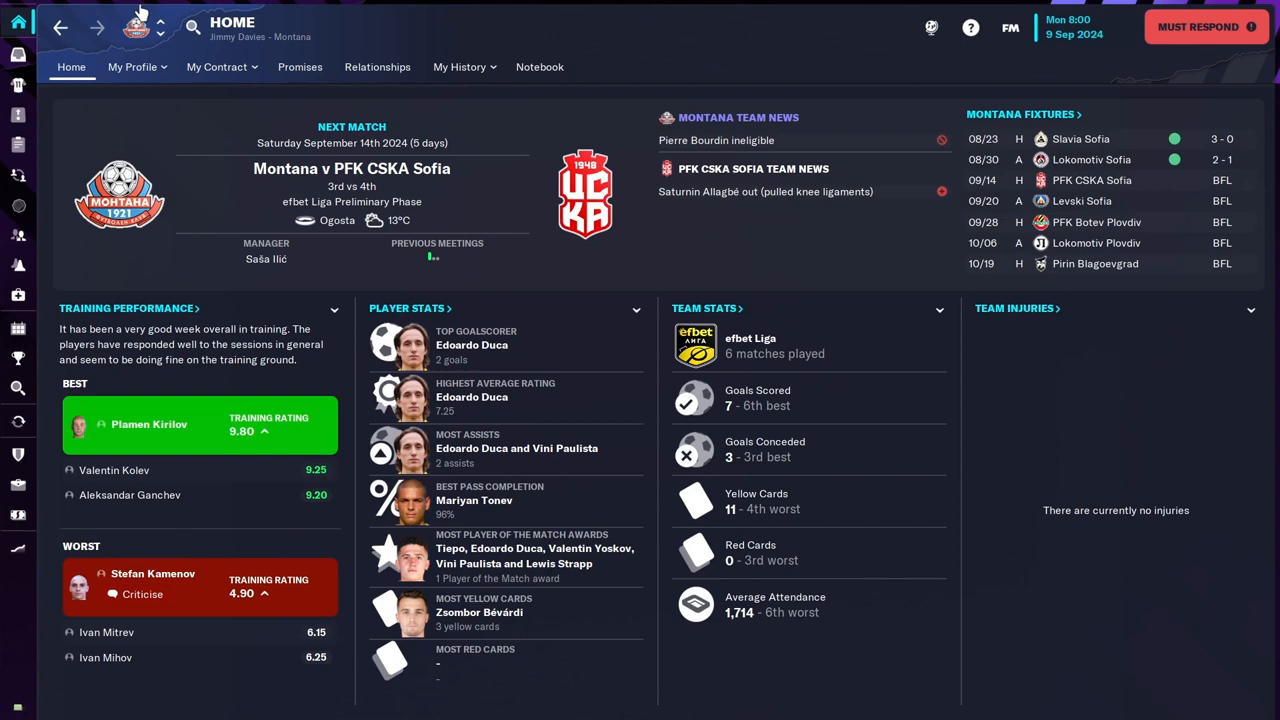
Go to the Scouting Overview and view its recommended players.
click(18, 388)
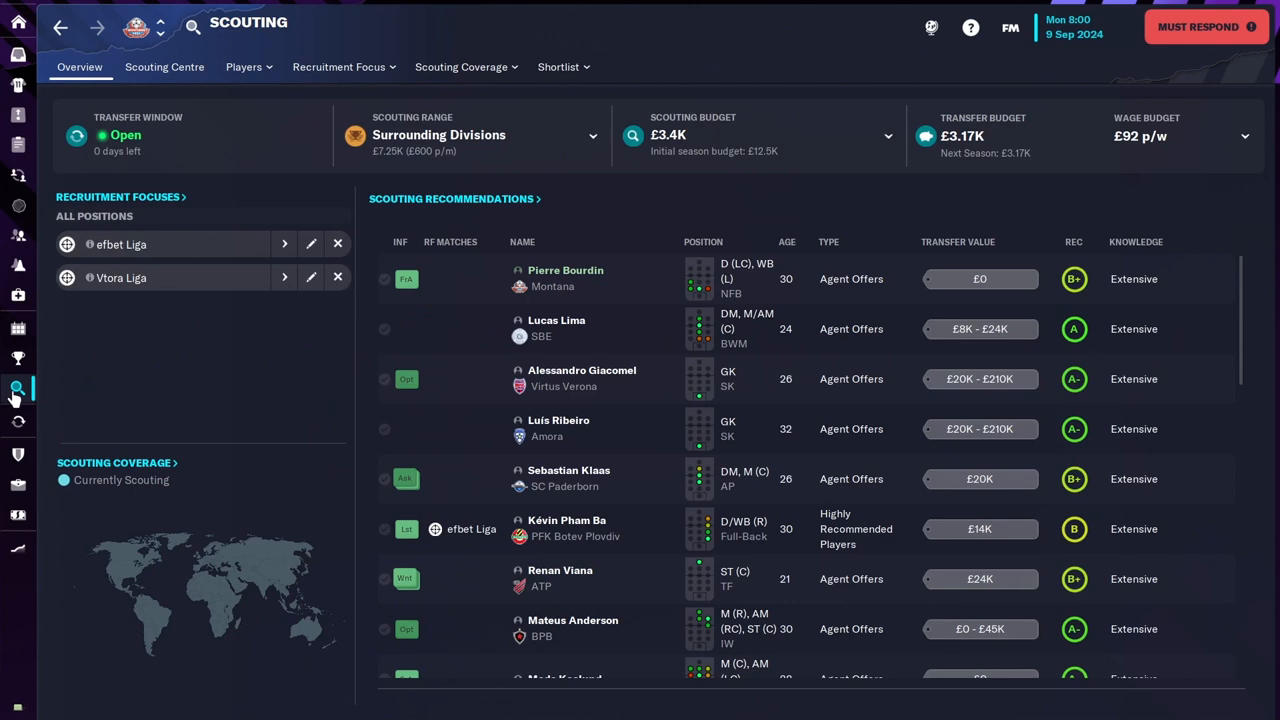
click(243, 67)
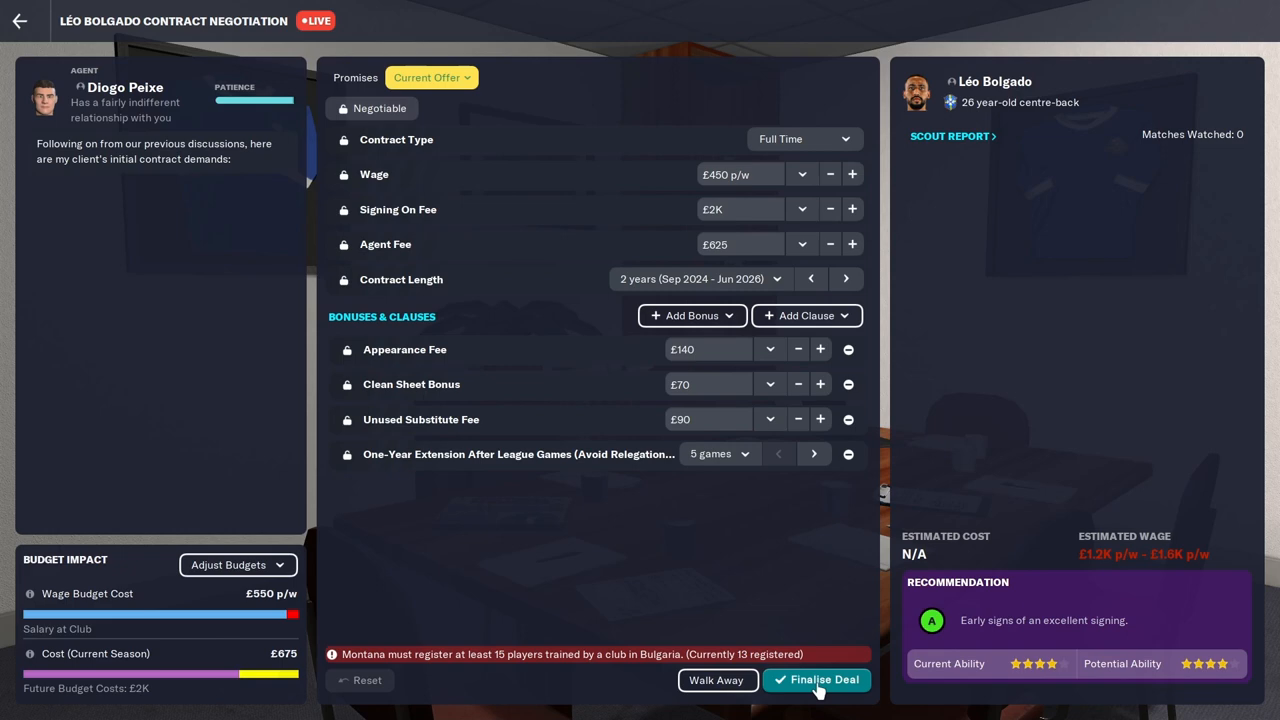
mouse_move(477, 145)
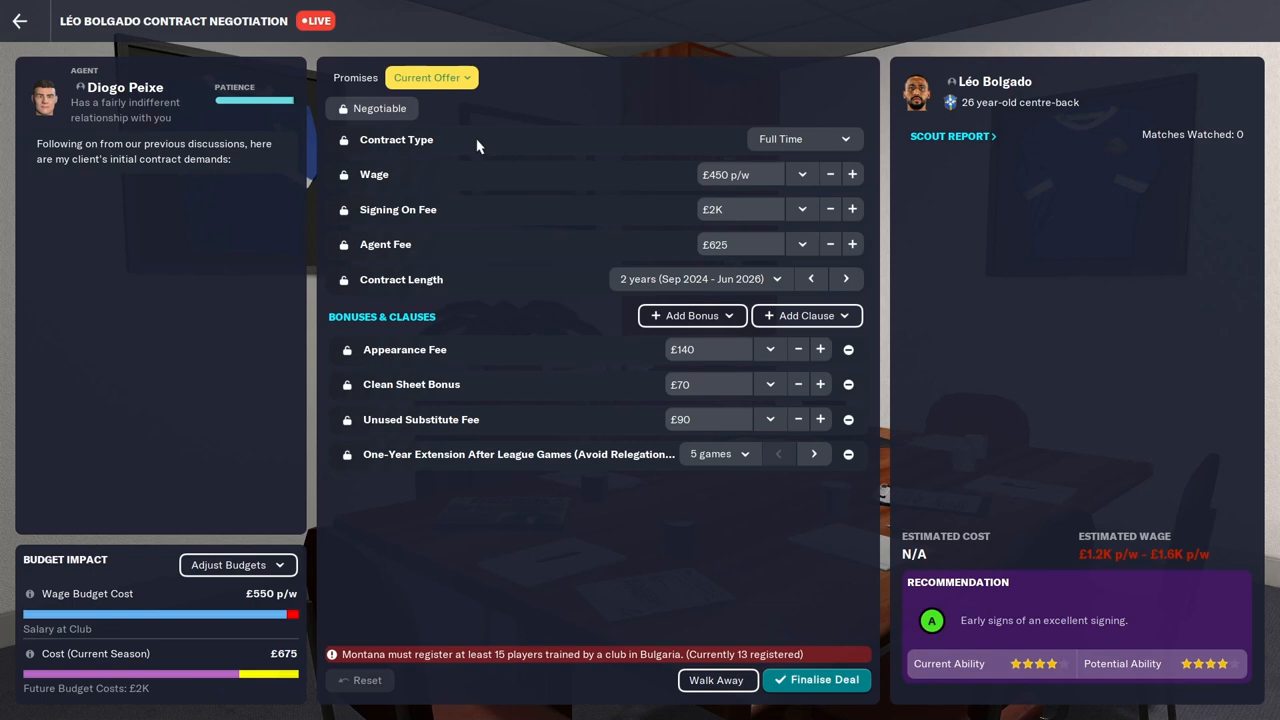
mouse_move(780, 199)
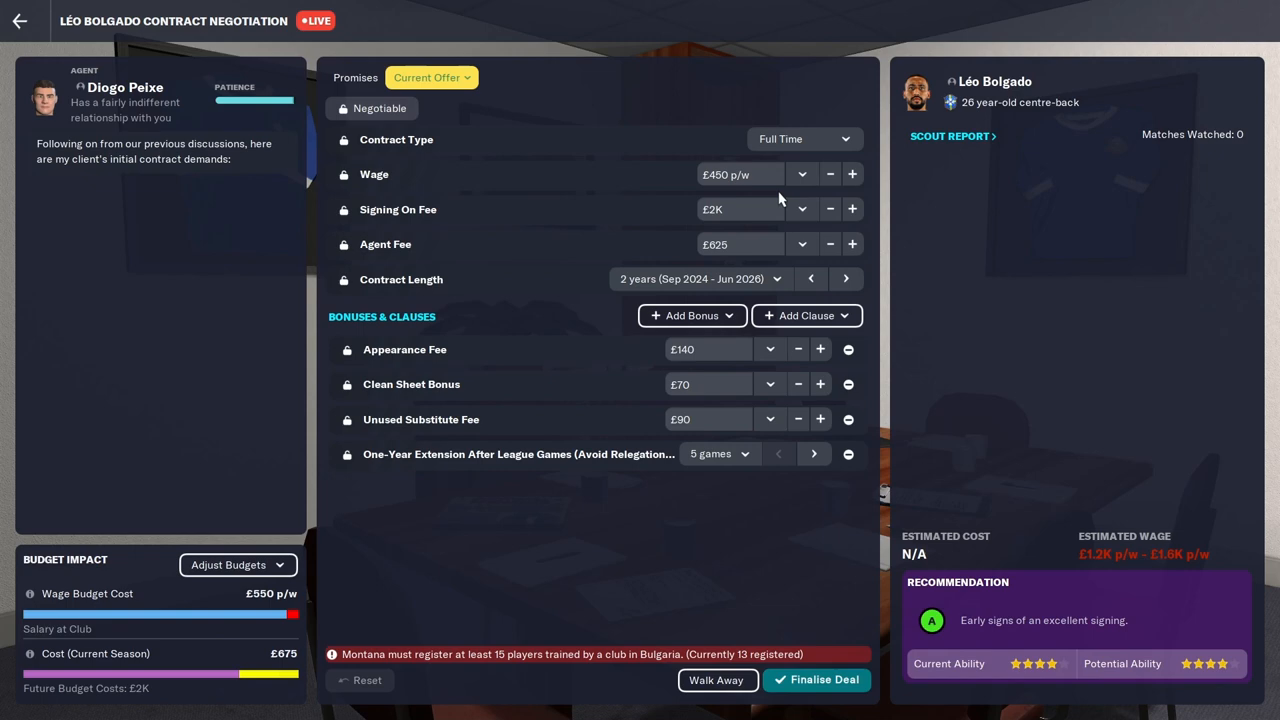
Cut Léo Bolgado's signing-on fee to £0 in the contract offer.
click(802, 244)
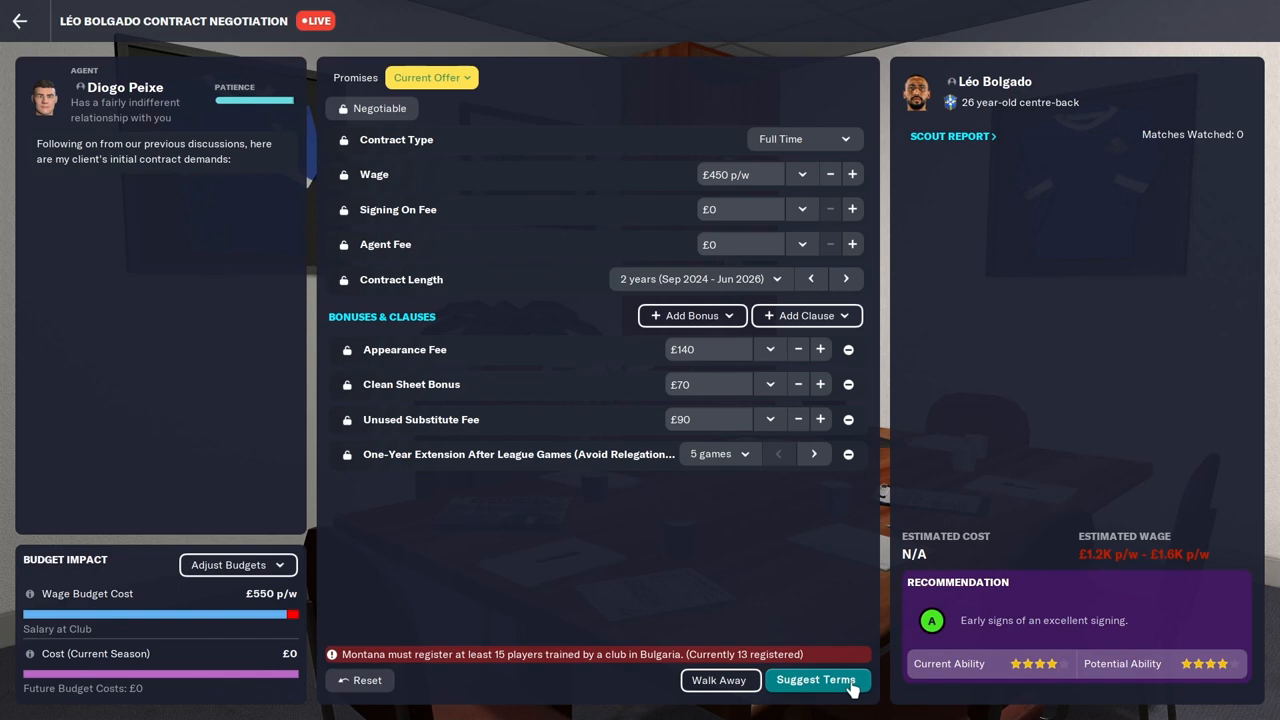
Suggest the £0-fee terms to the agent, then show the Add Clause list.
click(817, 680)
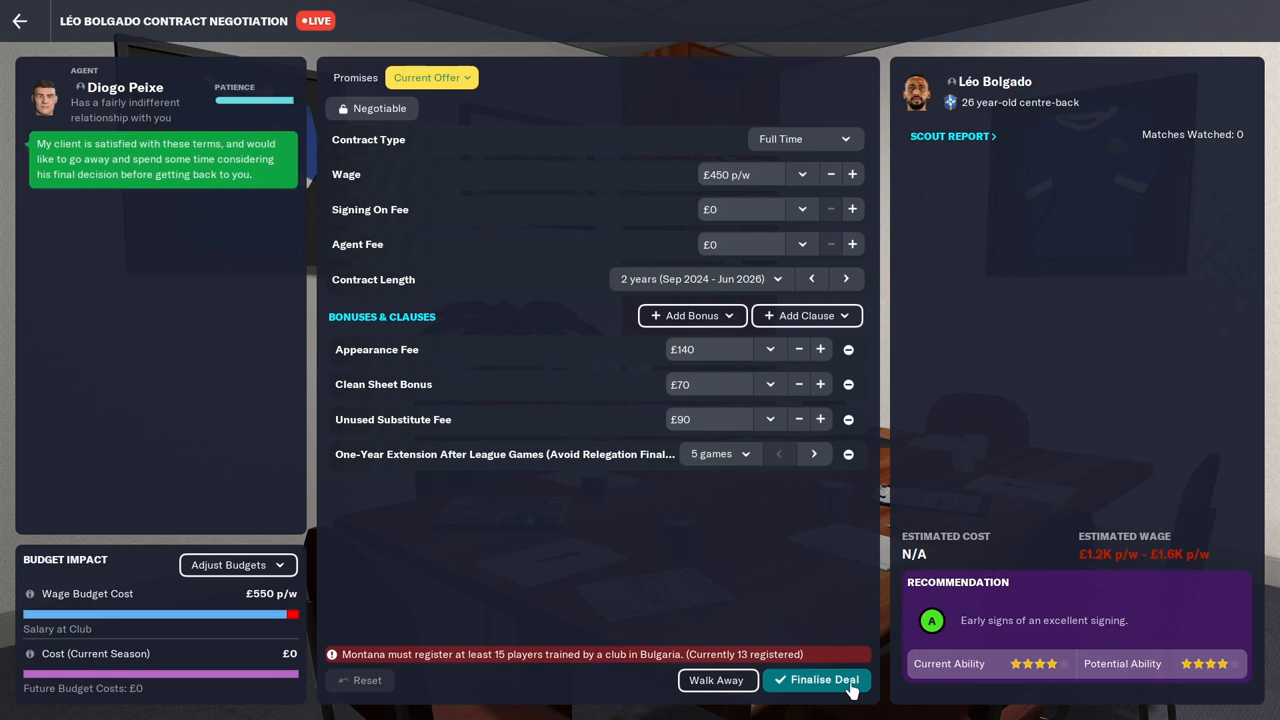
click(806, 315)
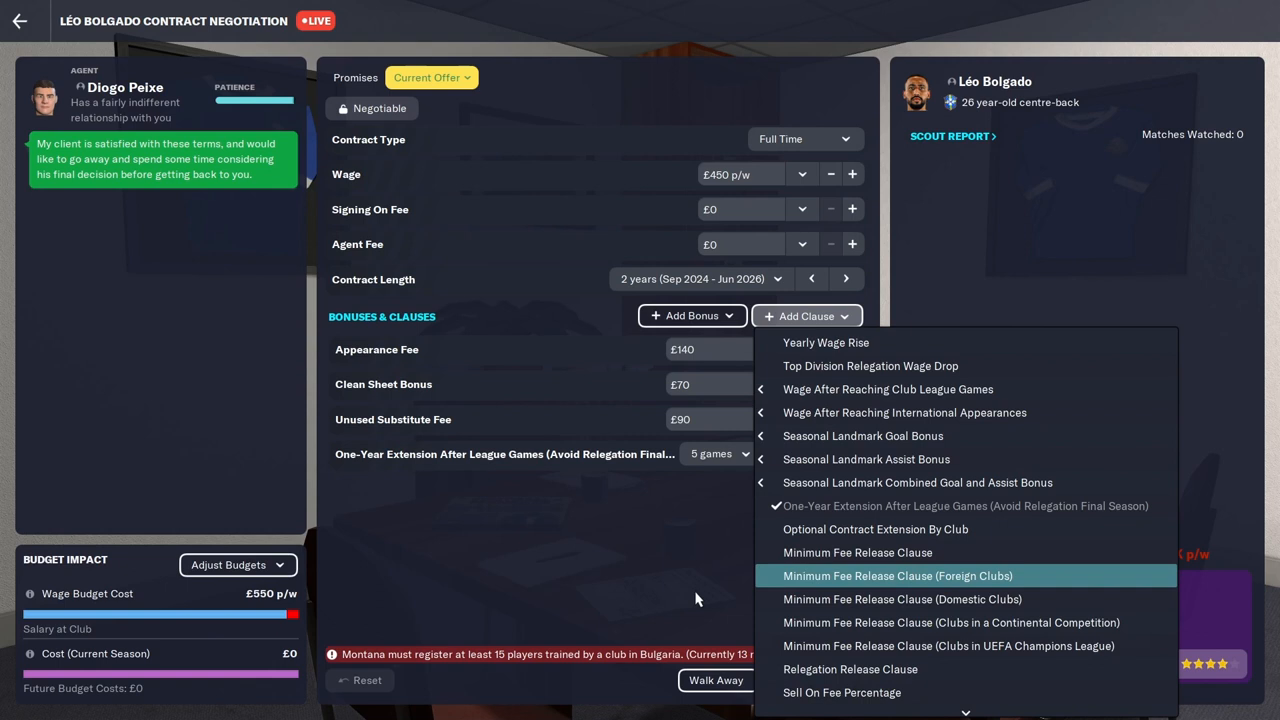